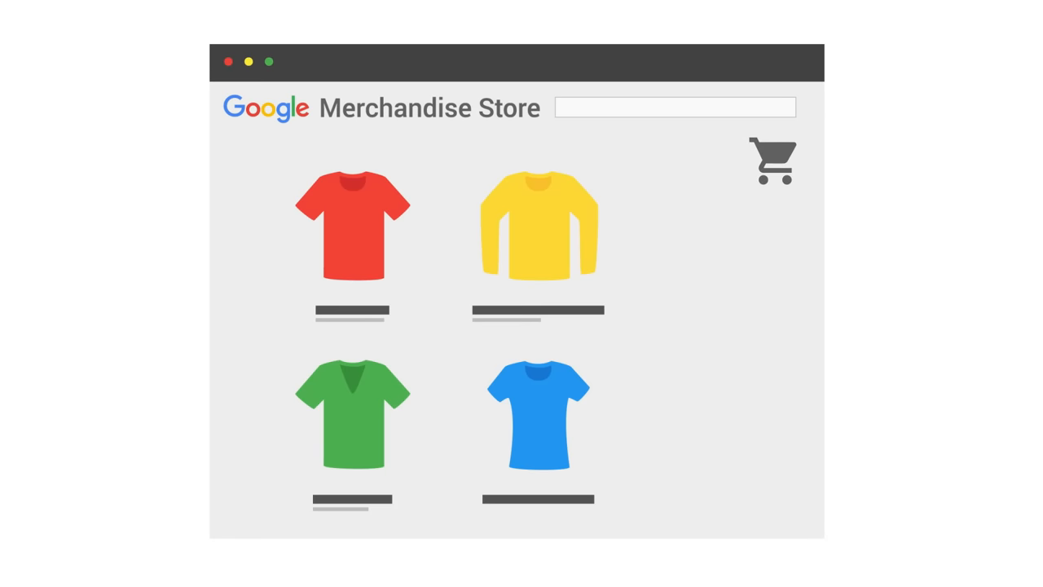
Show the Audience Overview report for the Google Merchandise Store.
{"action": "left_click", "coordinate": [773, 159]}
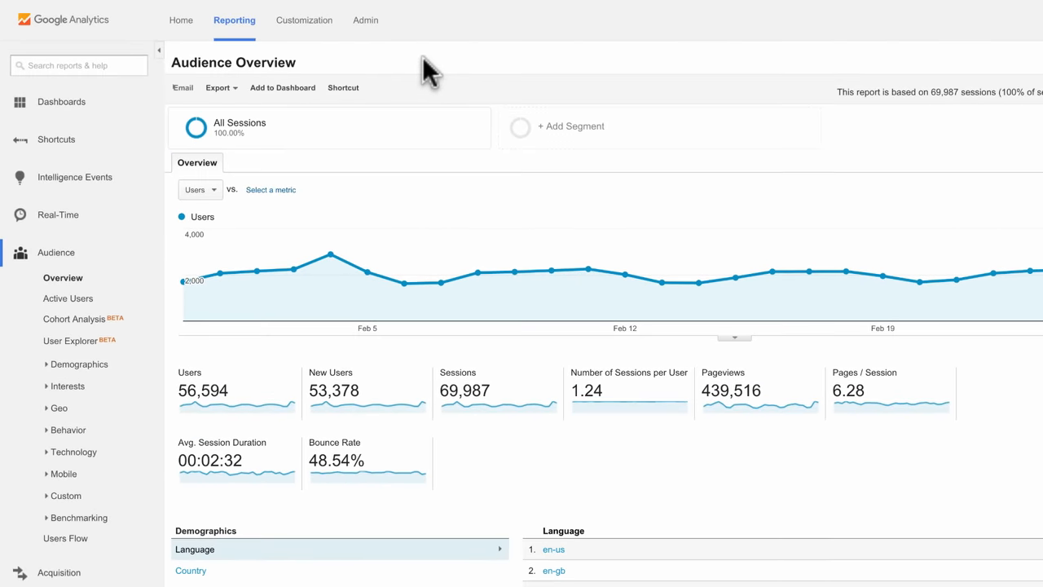
From Admin, go to the Master View's Goals and begin a new goal.
{"action": "left_click", "coordinate": [365, 20]}
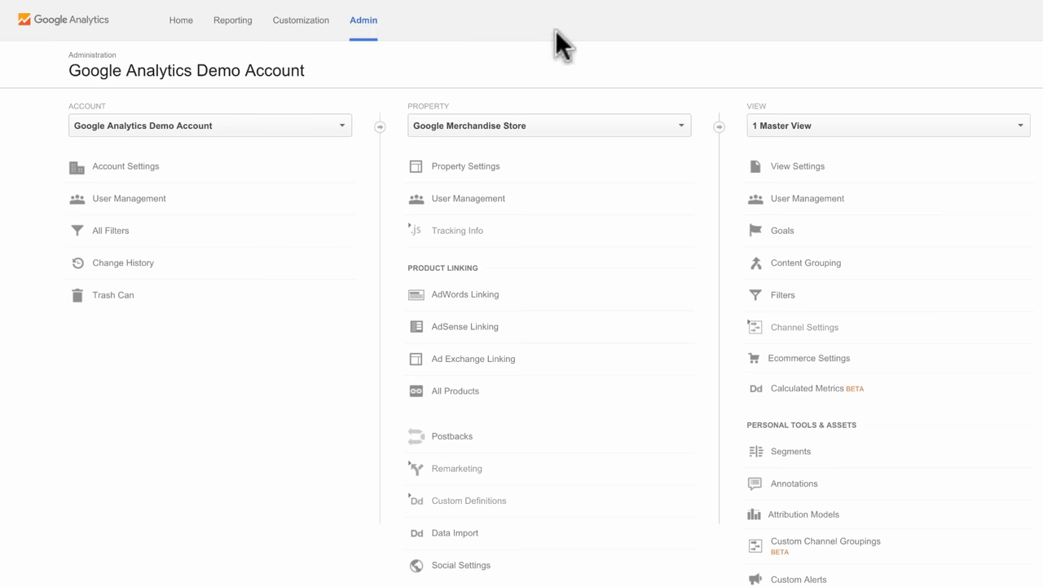
{"action": "mouse_move", "coordinate": [781, 231]}
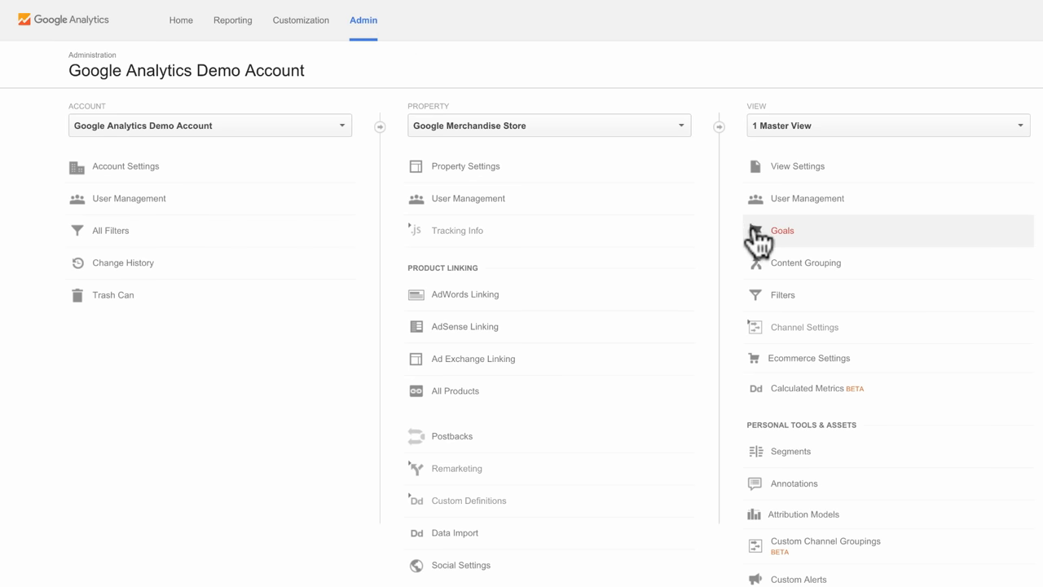
{"action": "left_click", "coordinate": [782, 231]}
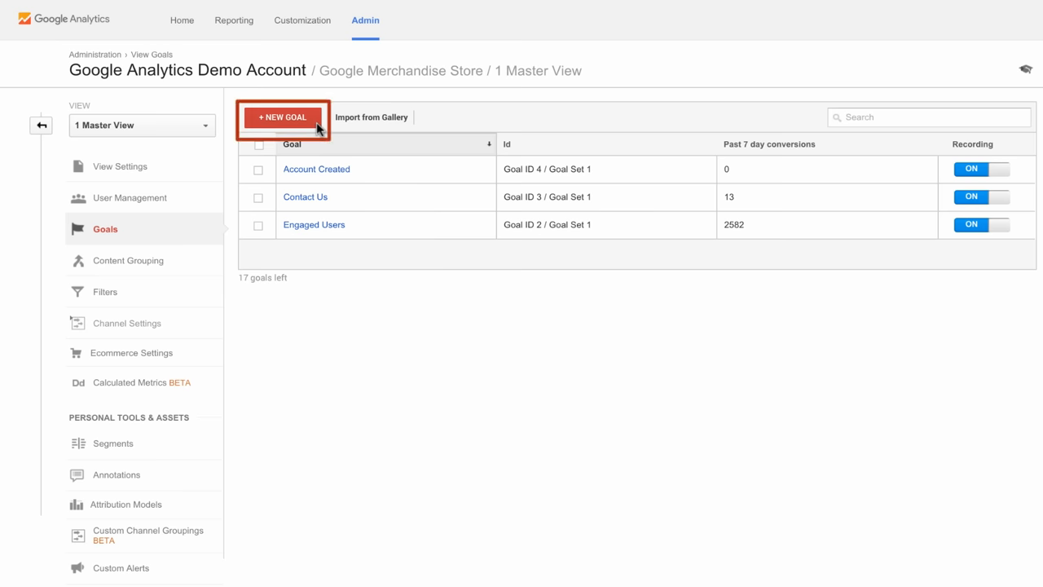
{"action": "left_click", "coordinate": [283, 116]}
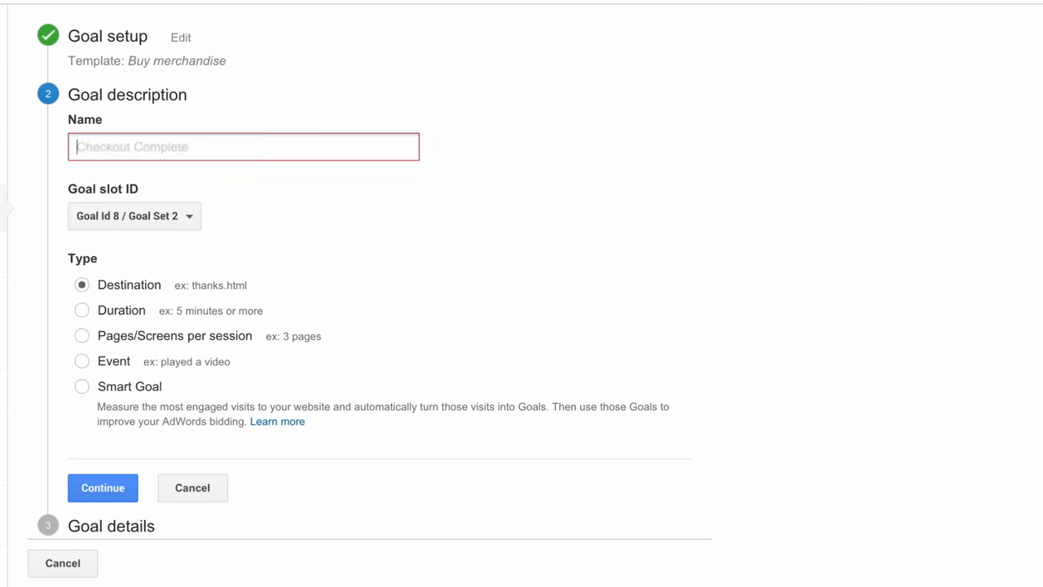
Name the goal 'Checkout Complete', keep the Destination type, and continue to details.
{"action": "type", "text": "Checkout Complete"}
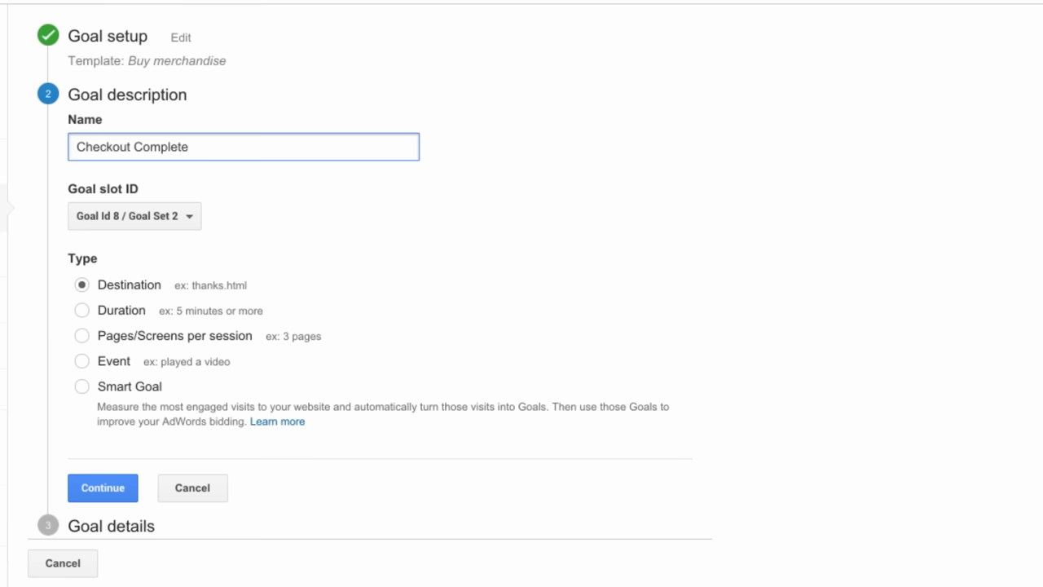
{"action": "left_click", "coordinate": [134, 216]}
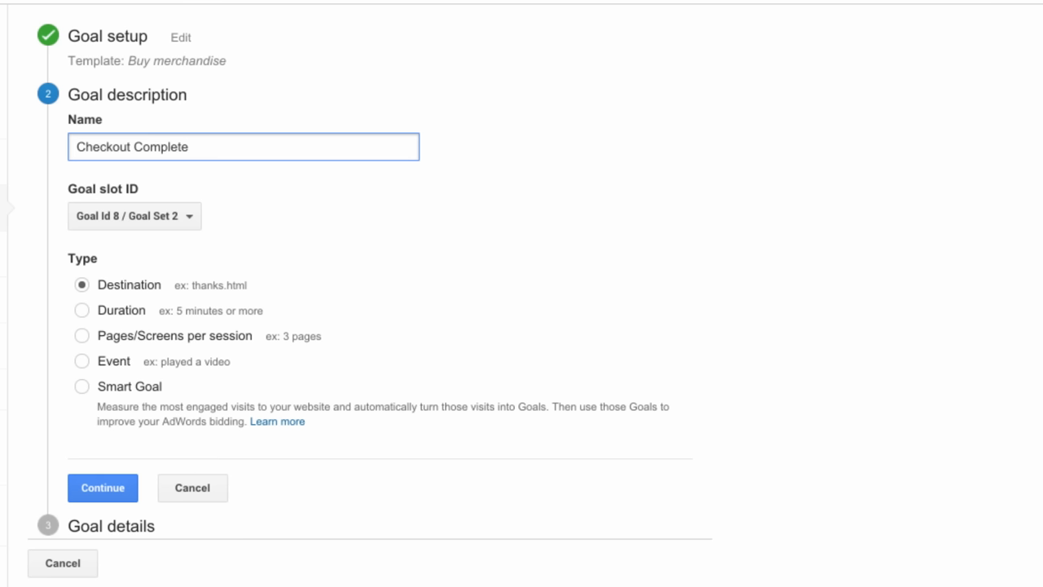
{"action": "mouse_move", "coordinate": [175, 335]}
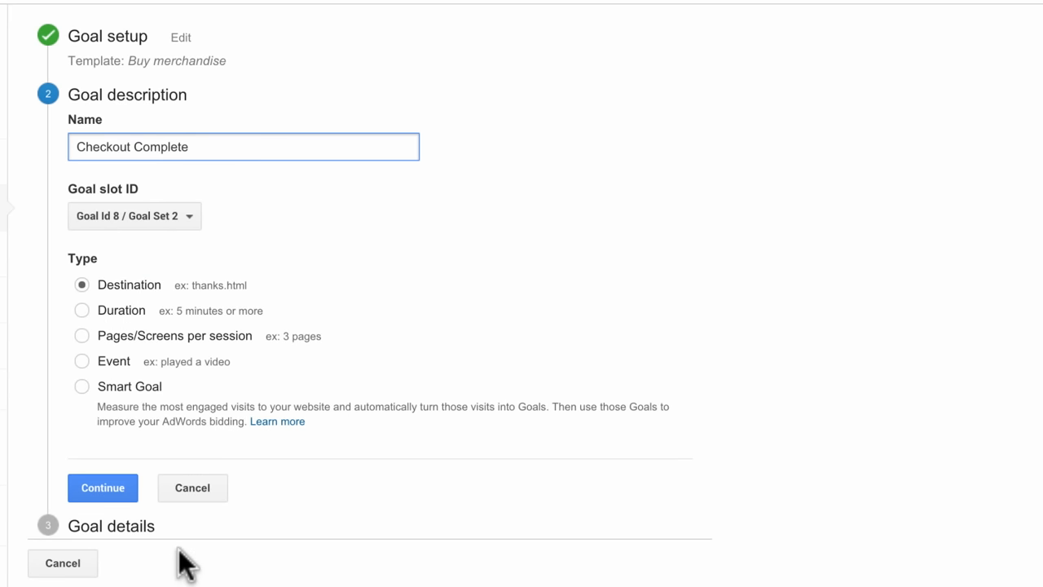
{"action": "left_click", "coordinate": [102, 487]}
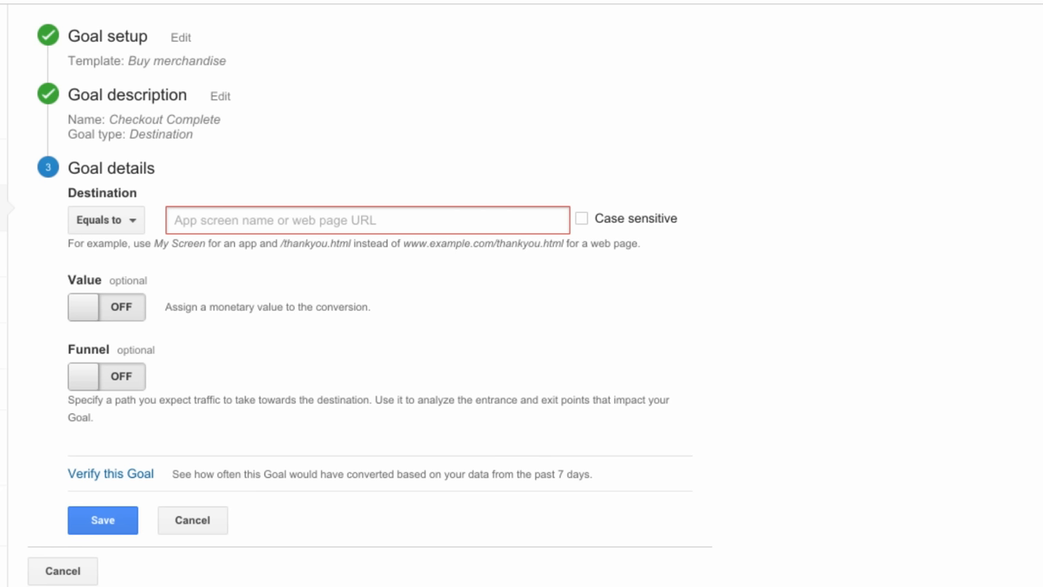
Set the destination to /SubmitOrder and verify the goal, getting a 0% conversion rate.
{"action": "type", "text": "https://www.googlemerchandisestore.com/shop.axd"}
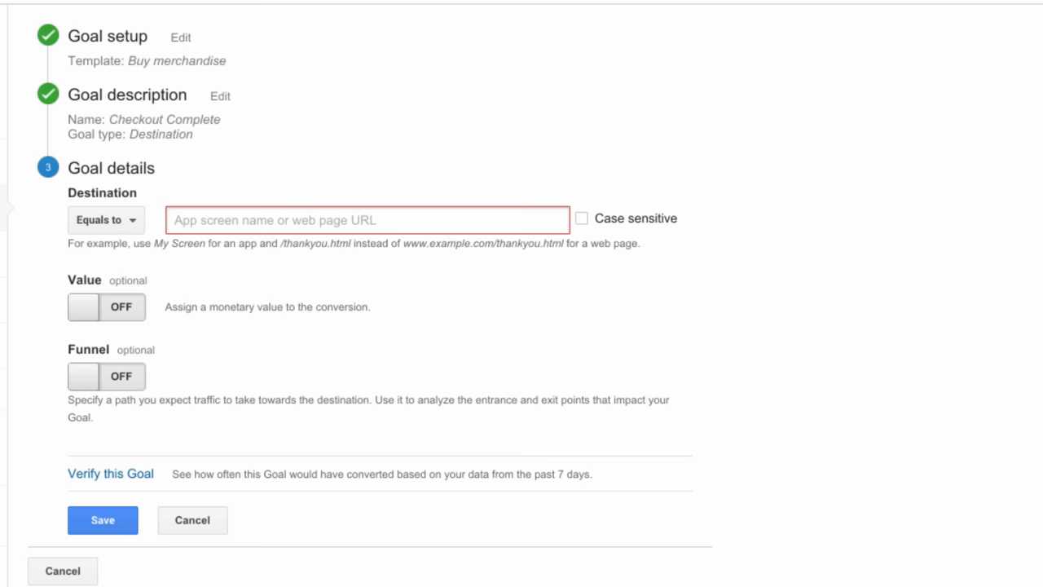
{"action": "left_click", "coordinate": [106, 220]}
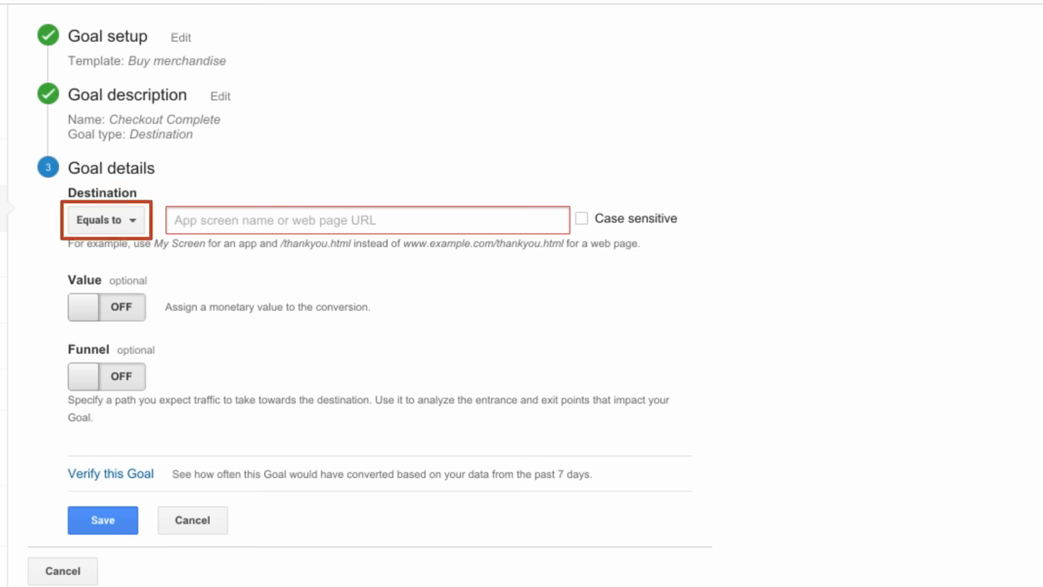
{"action": "type", "text": "/SubmitOrder"}
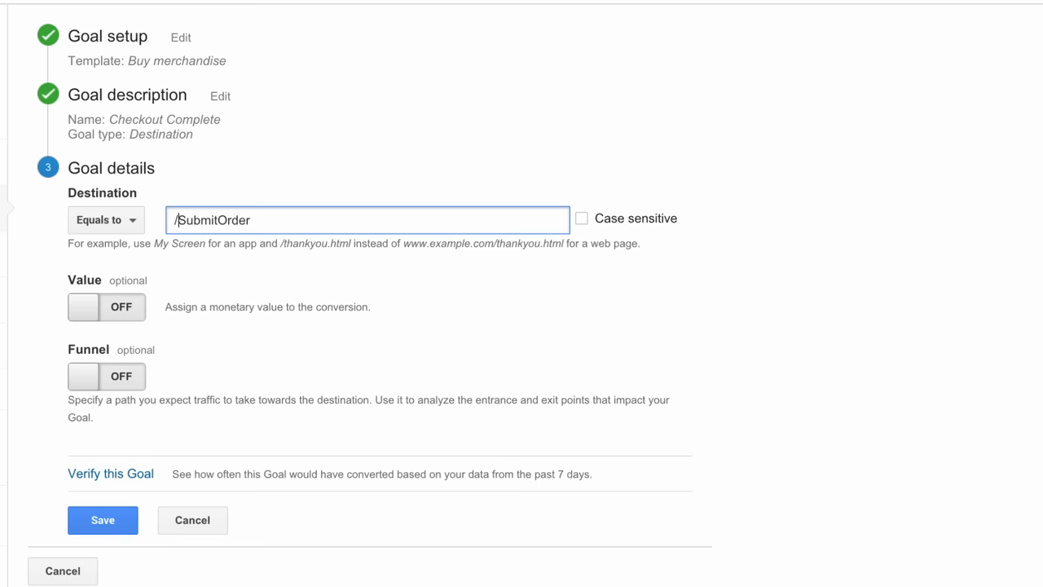
{"action": "mouse_move", "coordinate": [163, 452]}
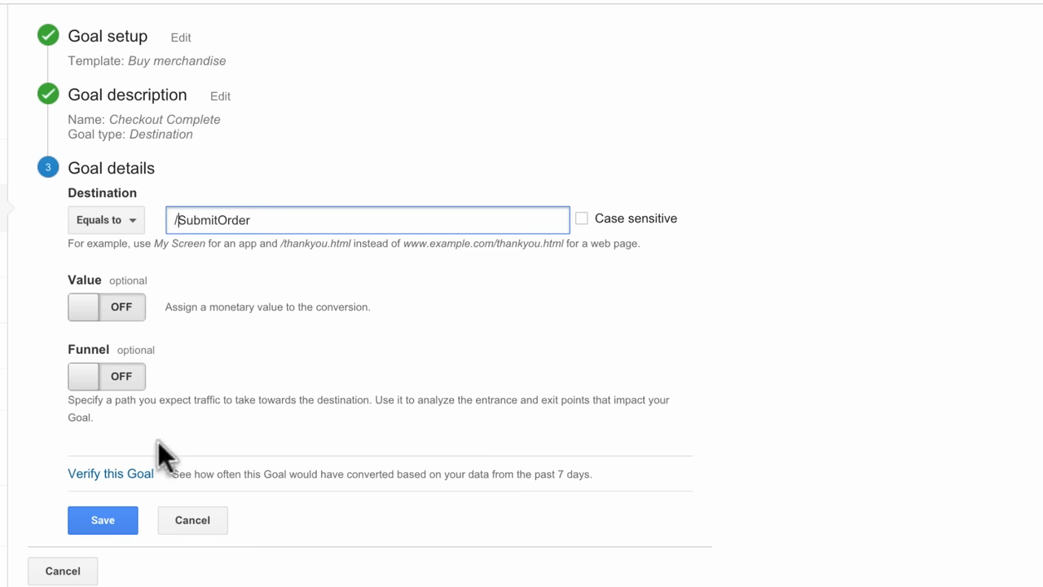
{"action": "left_click", "coordinate": [110, 473]}
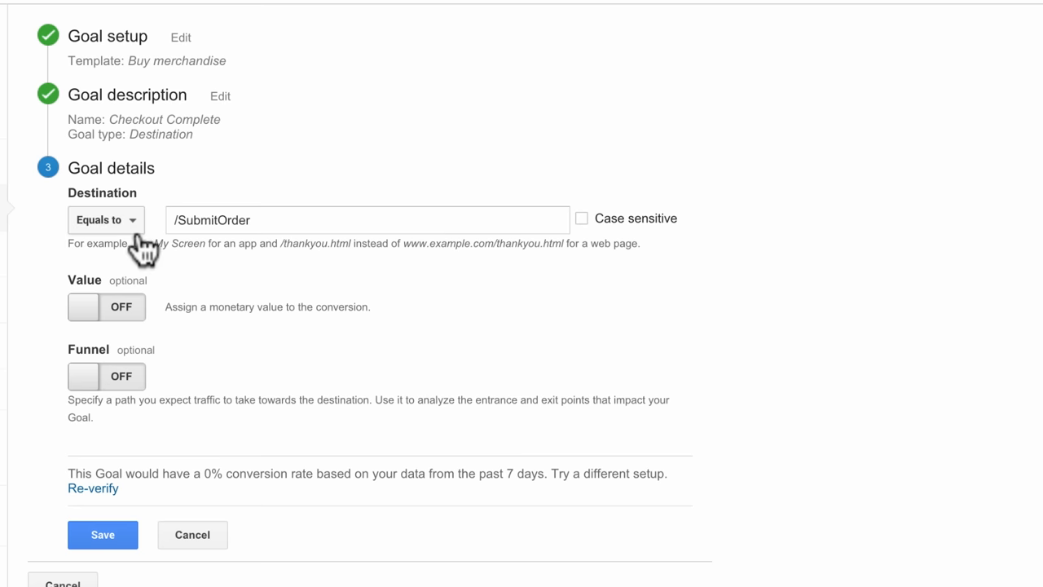
Match /SubmitOrder as a Regular expression and re-verify, now 1.71% conversion.
{"action": "left_click", "coordinate": [106, 219]}
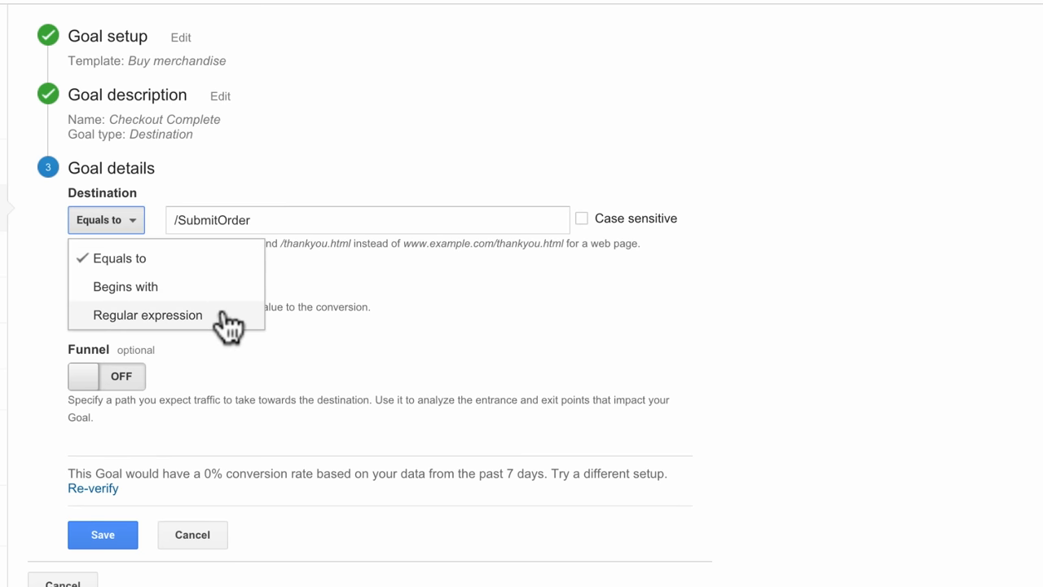
{"action": "left_click", "coordinate": [148, 315]}
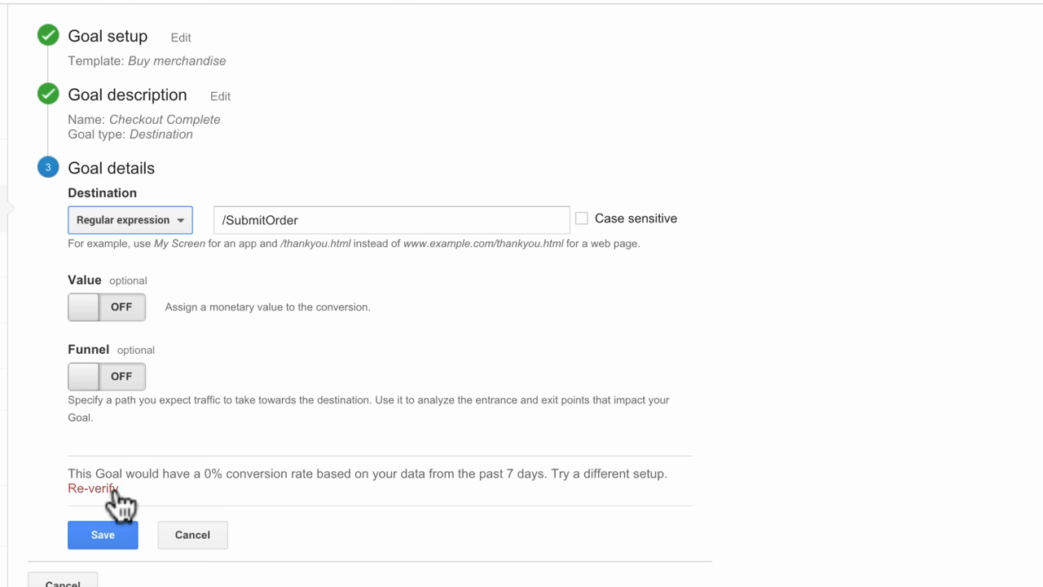
{"action": "left_click", "coordinate": [92, 488]}
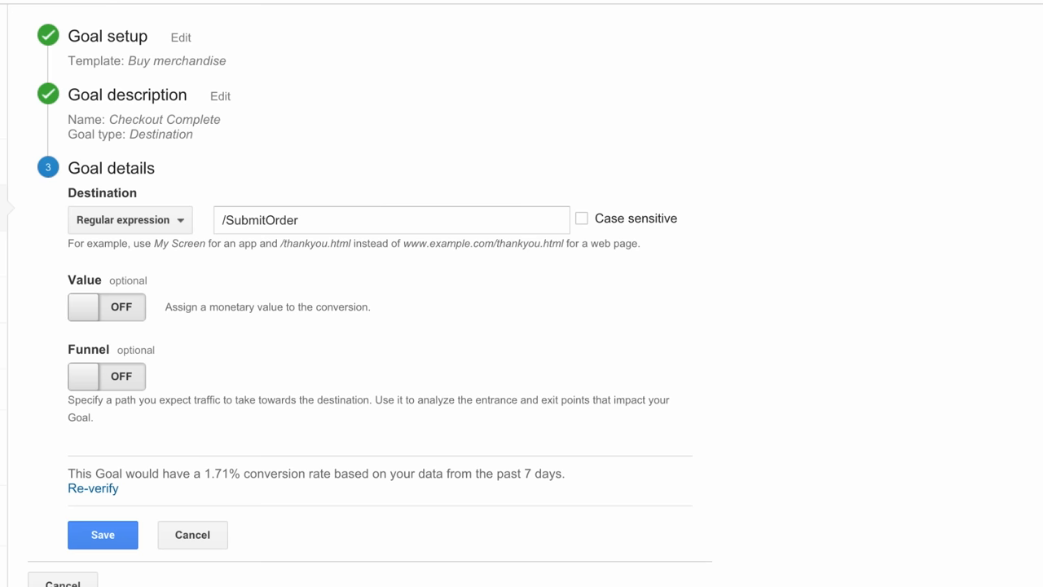
{"action": "mouse_move", "coordinate": [145, 336]}
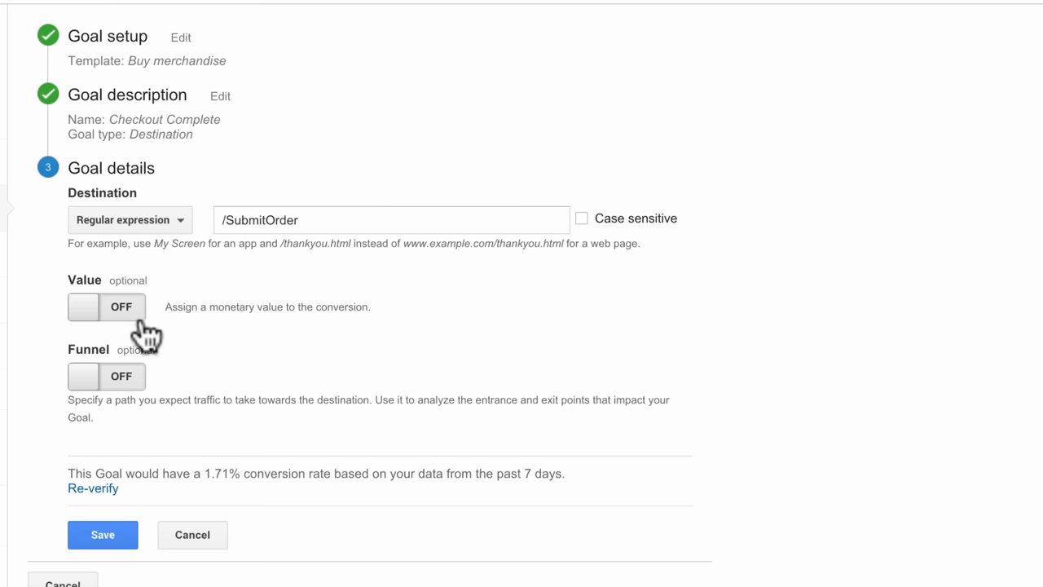
Try a $1 goal value, then turn the Value toggle back off.
{"action": "left_click", "coordinate": [106, 307]}
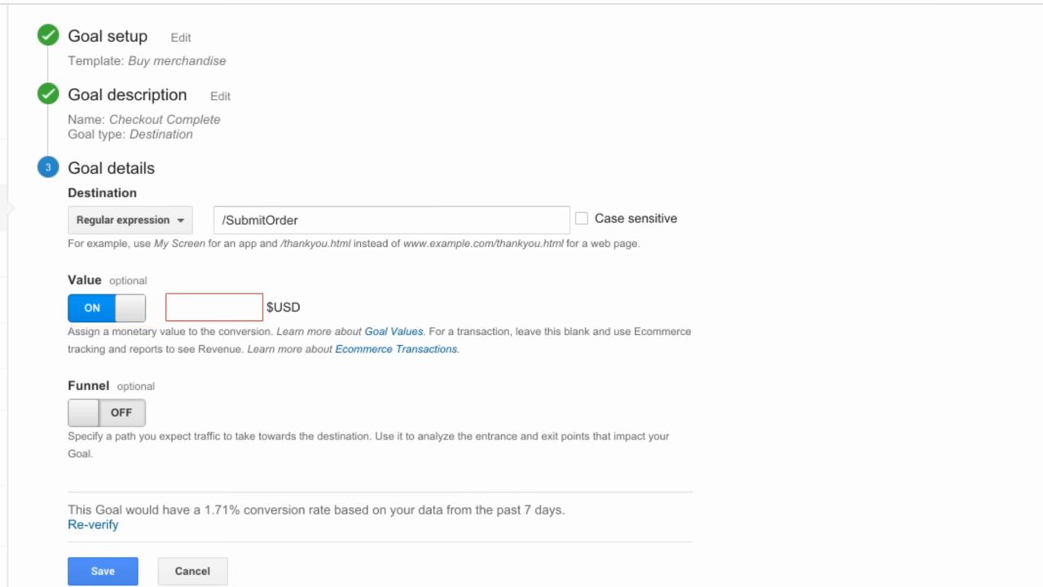
{"action": "type", "text": "1"}
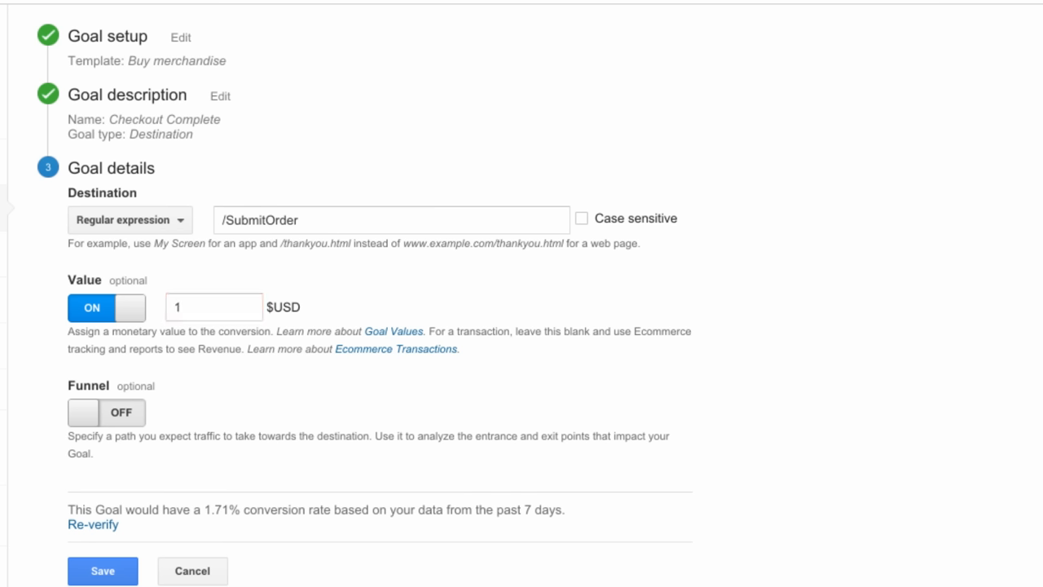
{"action": "mouse_move", "coordinate": [198, 382]}
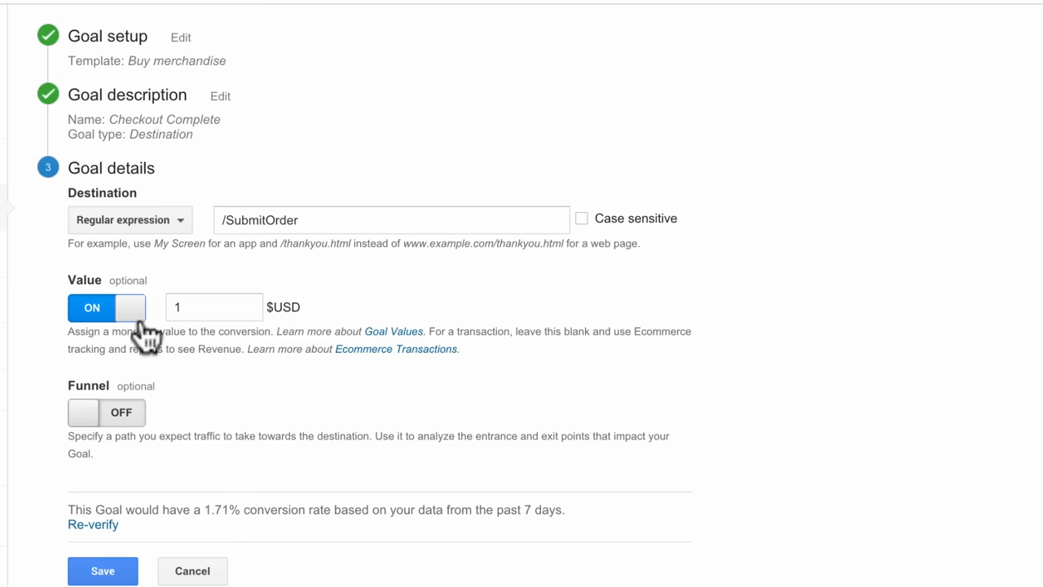
{"action": "left_click", "coordinate": [106, 307]}
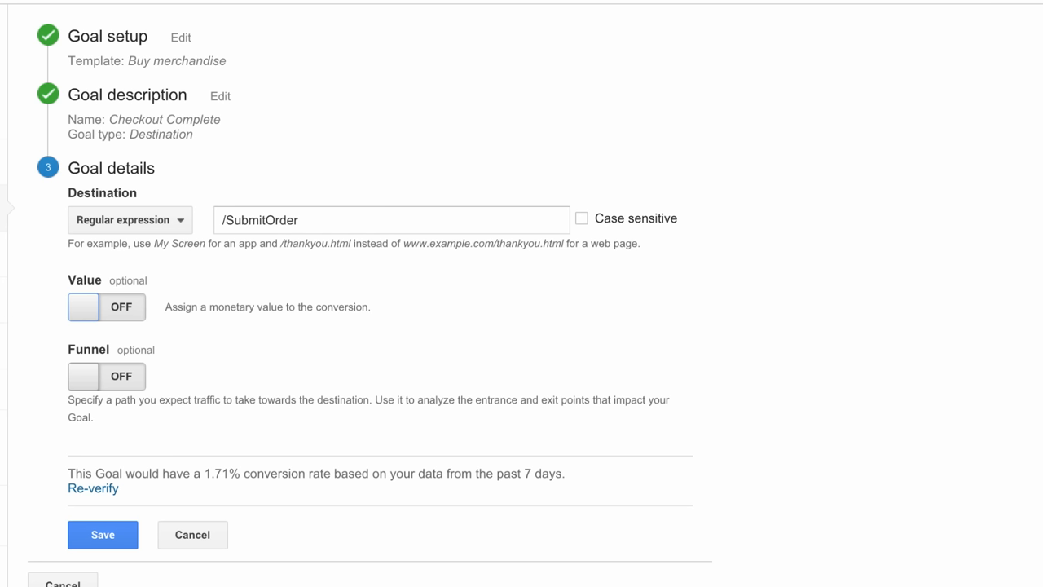
{"action": "mouse_move", "coordinate": [147, 334]}
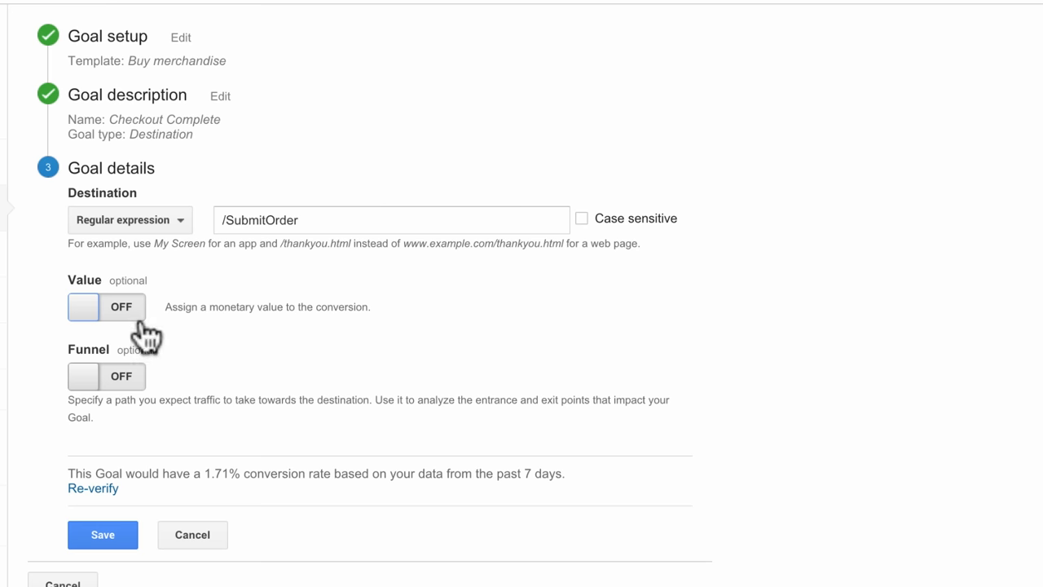
{"action": "mouse_move", "coordinate": [150, 387]}
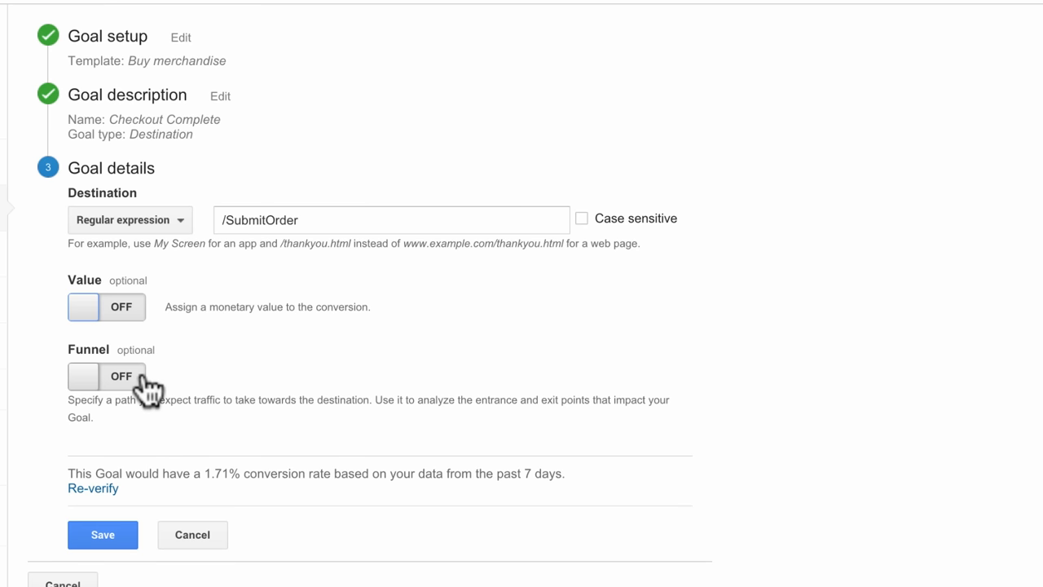
Turn the funnel on and enter the checkout steps with their /Checkout page paths.
{"action": "left_click", "coordinate": [84, 376]}
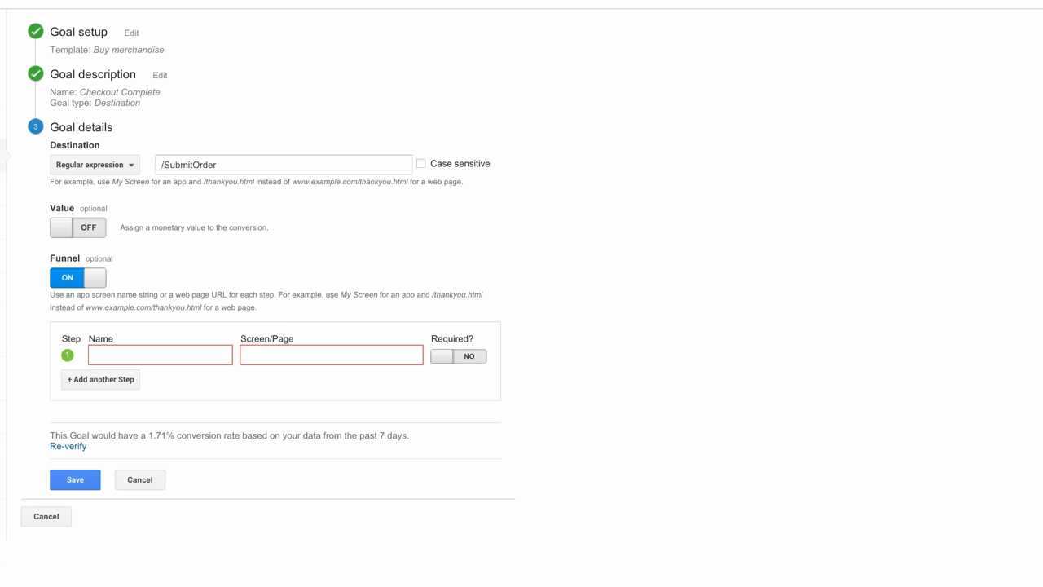
{"action": "type", "text": "Checkout Cart"}
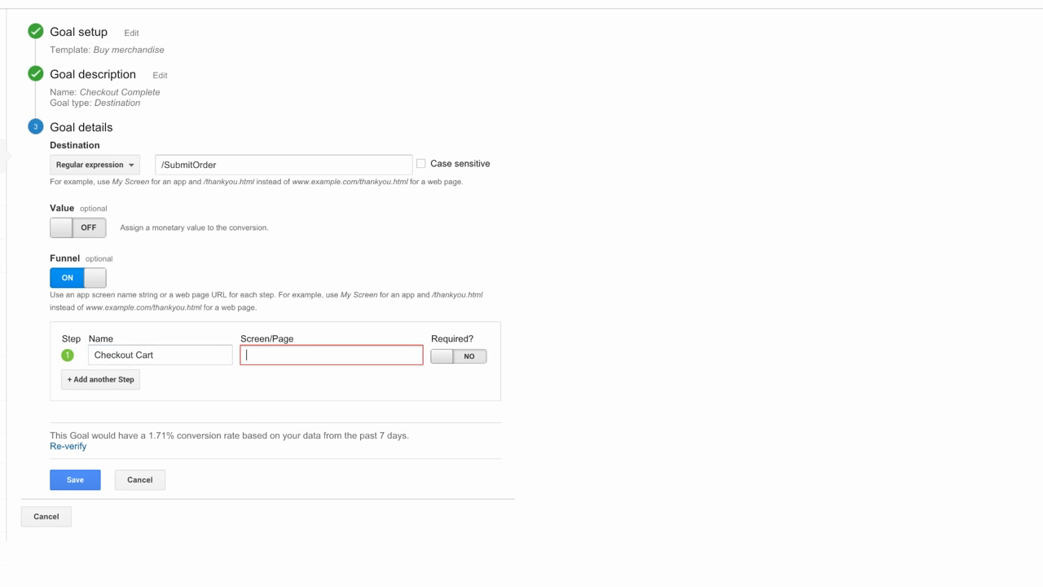
{"action": "type", "text": "/Check"}
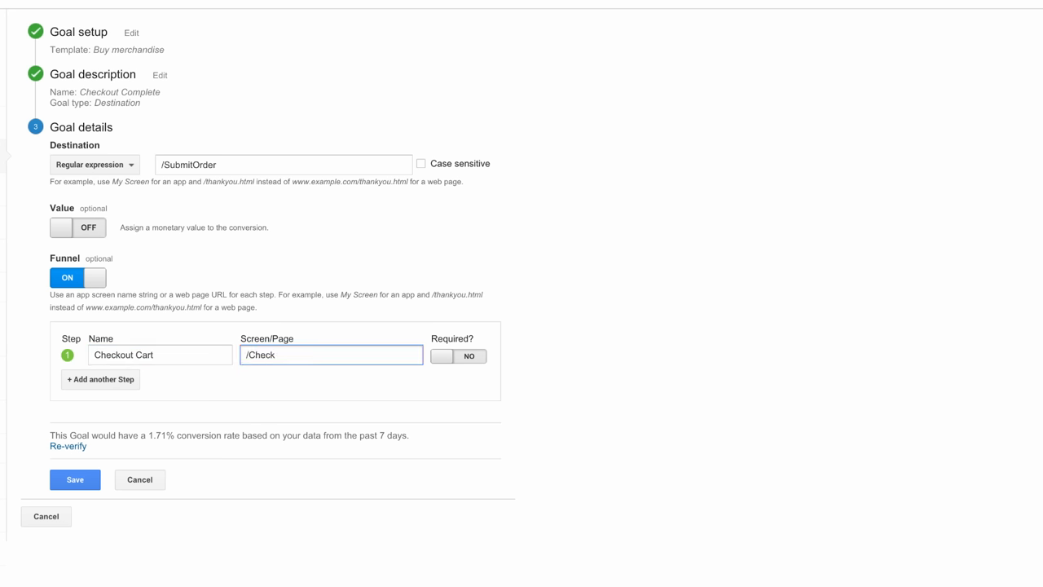
{"action": "type", "text": "out"}
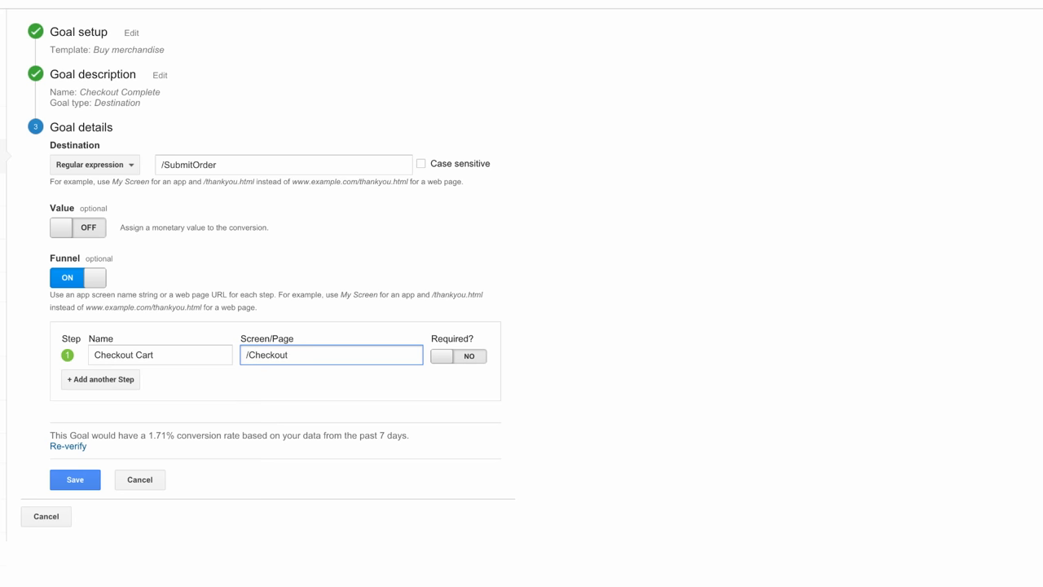
{"action": "left_click", "coordinate": [100, 379]}
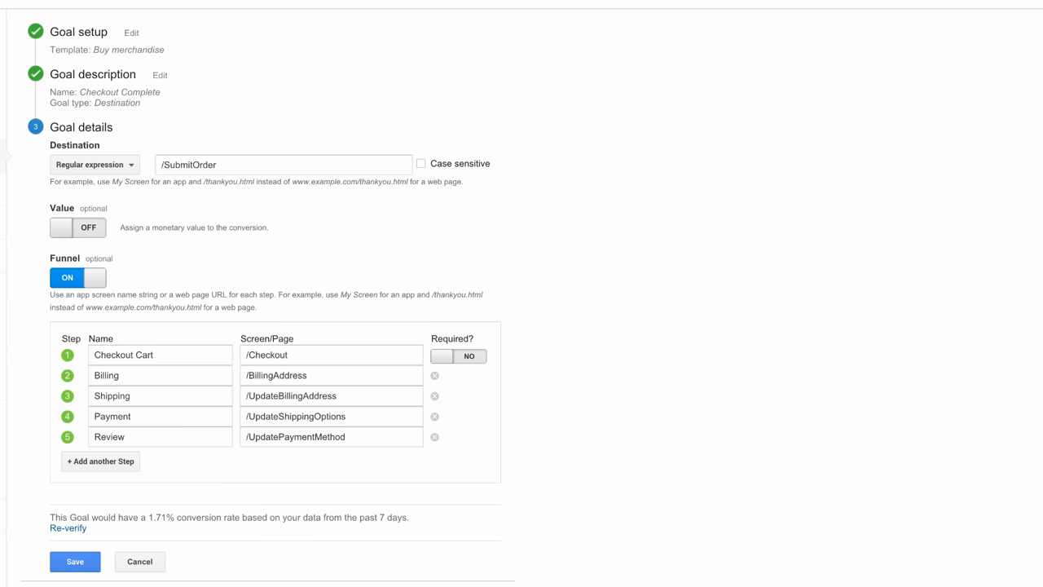
{"action": "mouse_move", "coordinate": [463, 382]}
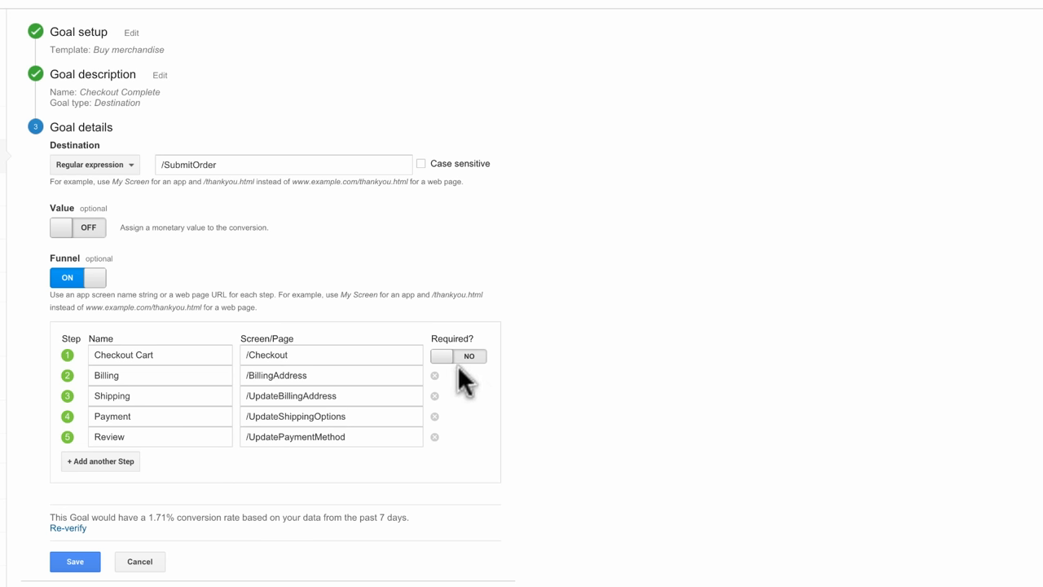
Make the first step Checkout Cart required and save the Checkout Complete goal.
{"action": "left_click", "coordinate": [458, 356]}
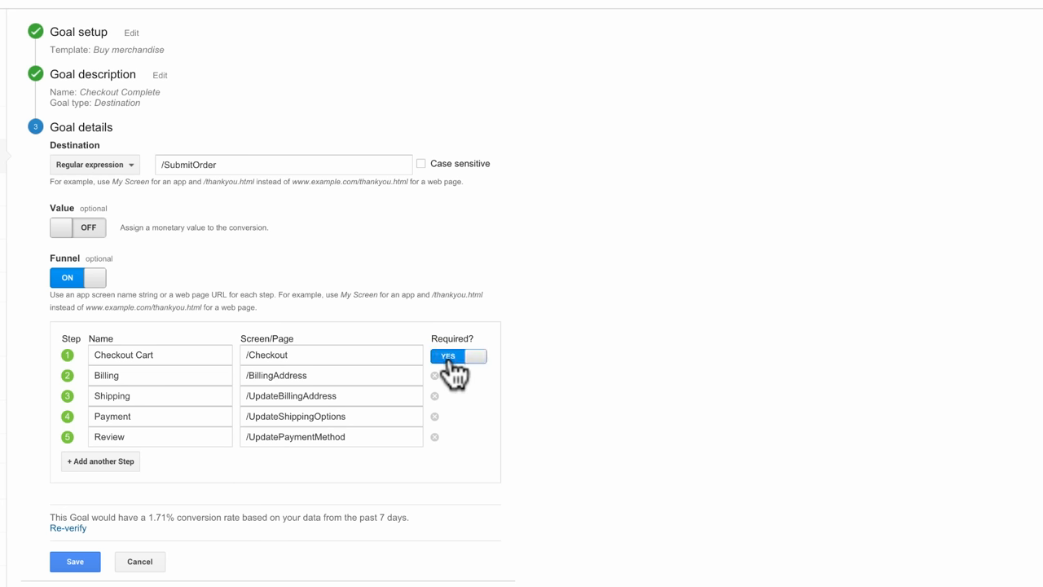
{"action": "mouse_move", "coordinate": [456, 382]}
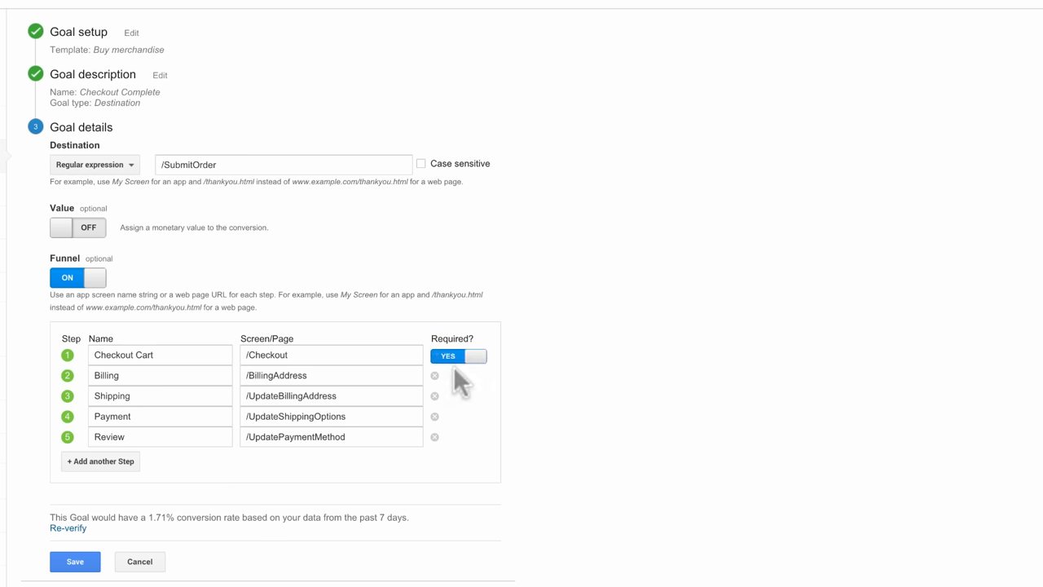
{"action": "mouse_move", "coordinate": [460, 383]}
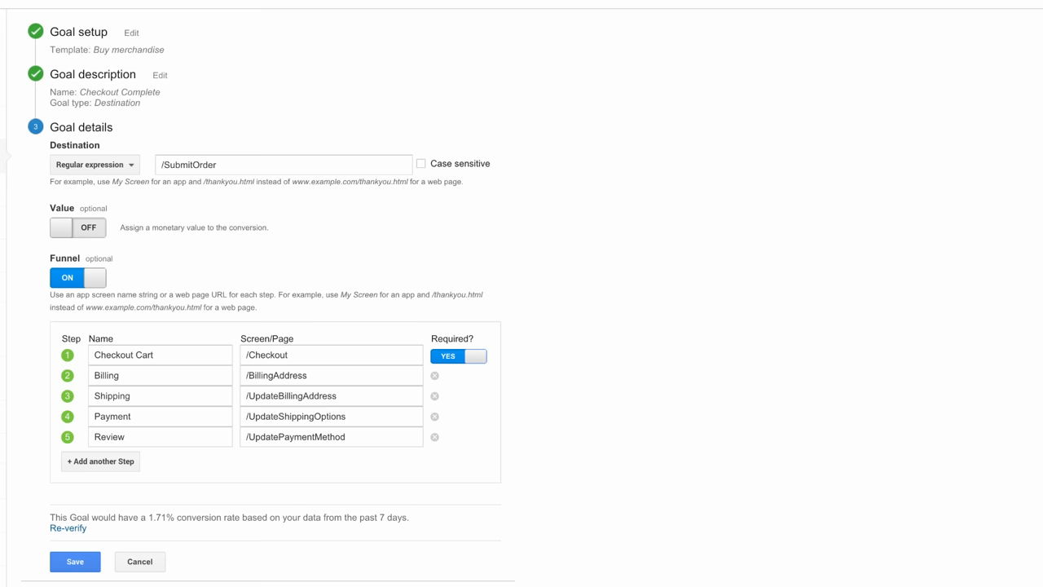
{"action": "scroll", "scroll_direction": "down", "scroll_amount": 3}
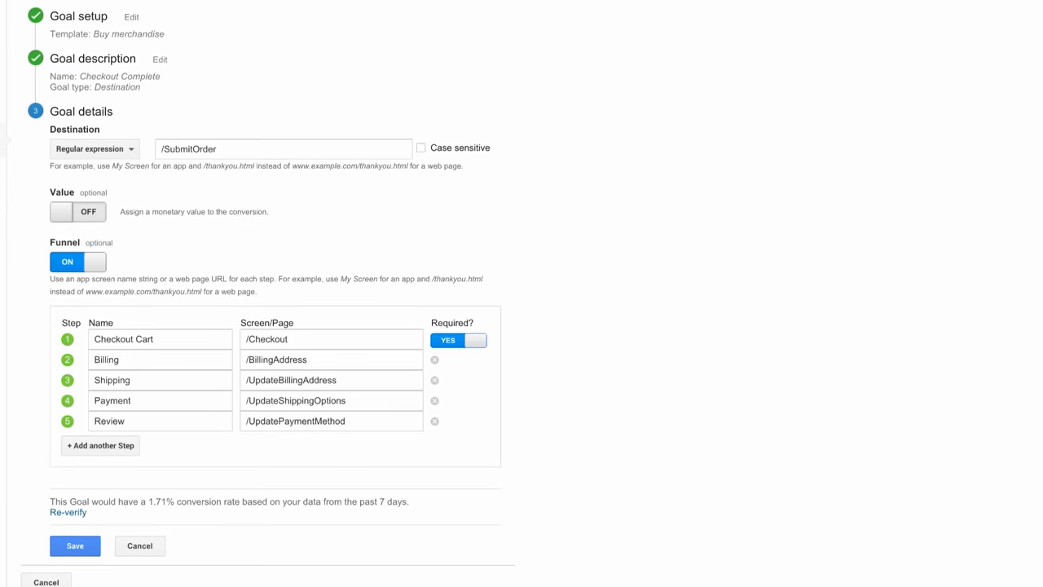
{"action": "scroll", "scroll_direction": "down", "scroll_amount": 3}
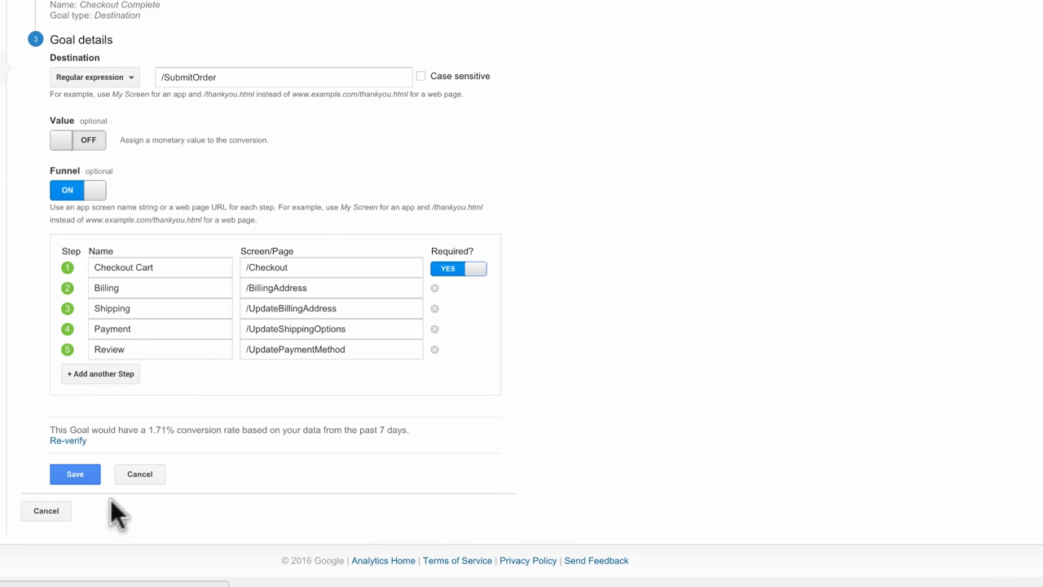
{"action": "left_click", "coordinate": [74, 473]}
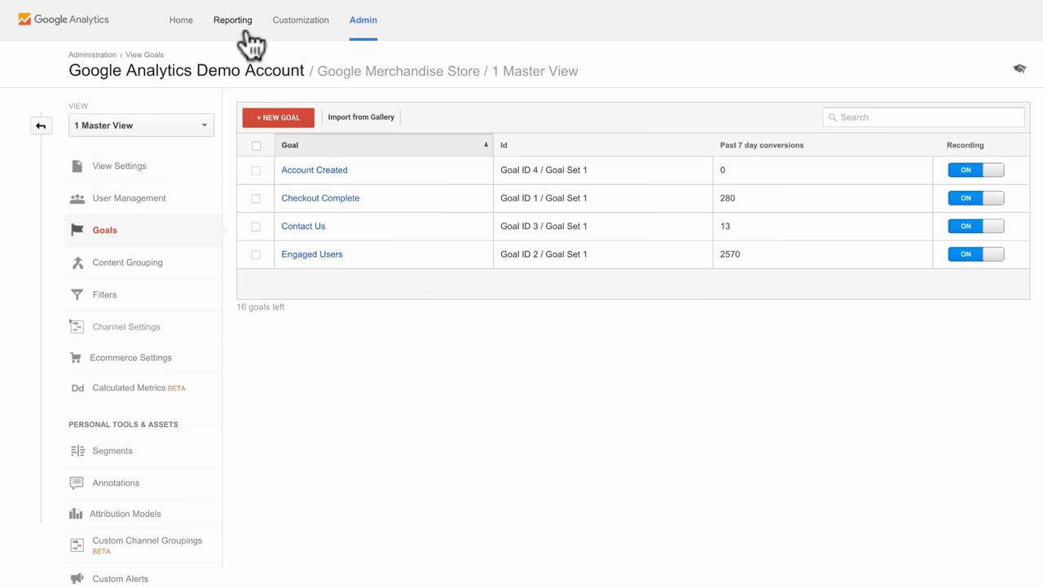
Return to Reporting, landing on the Audience Overview report.
{"action": "left_click", "coordinate": [232, 20]}
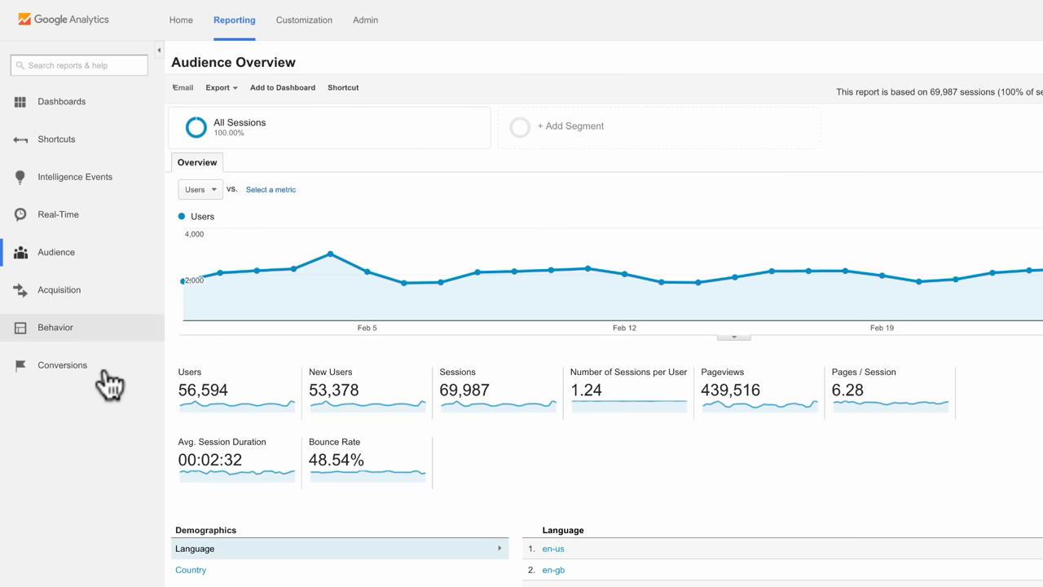
View the Conversions Goals Overview report showing Checkout Complete completions.
{"action": "left_click", "coordinate": [62, 365]}
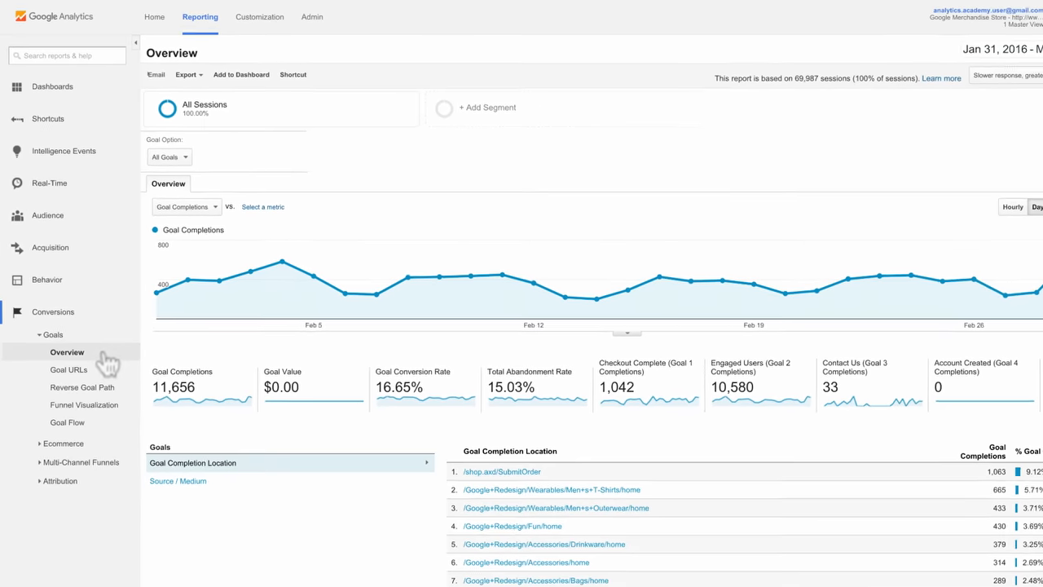
{"action": "scroll", "scroll_direction": "down", "scroll_amount": 3}
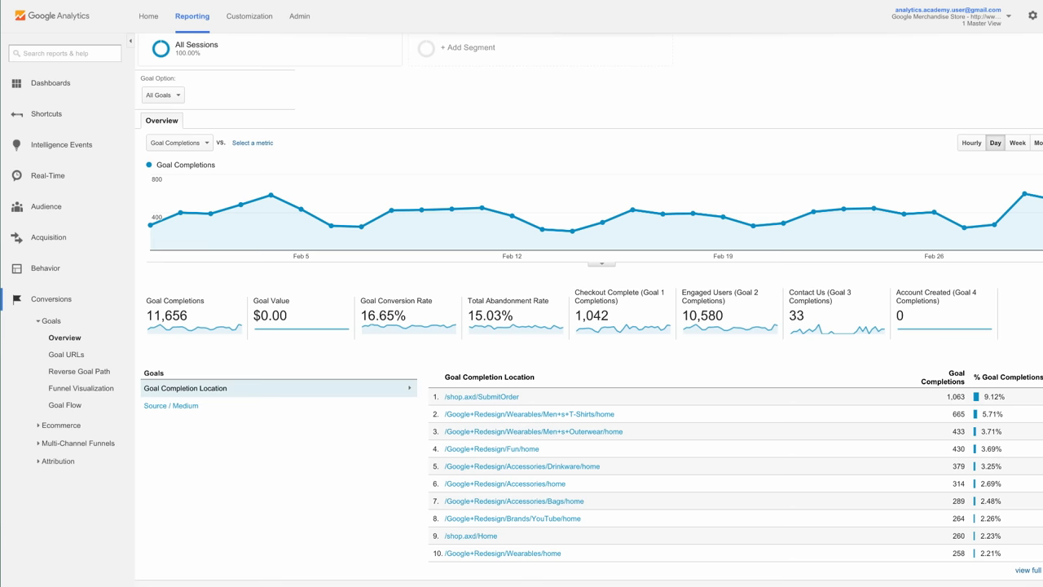
{"action": "scroll", "scroll_direction": "down", "scroll_amount": 3}
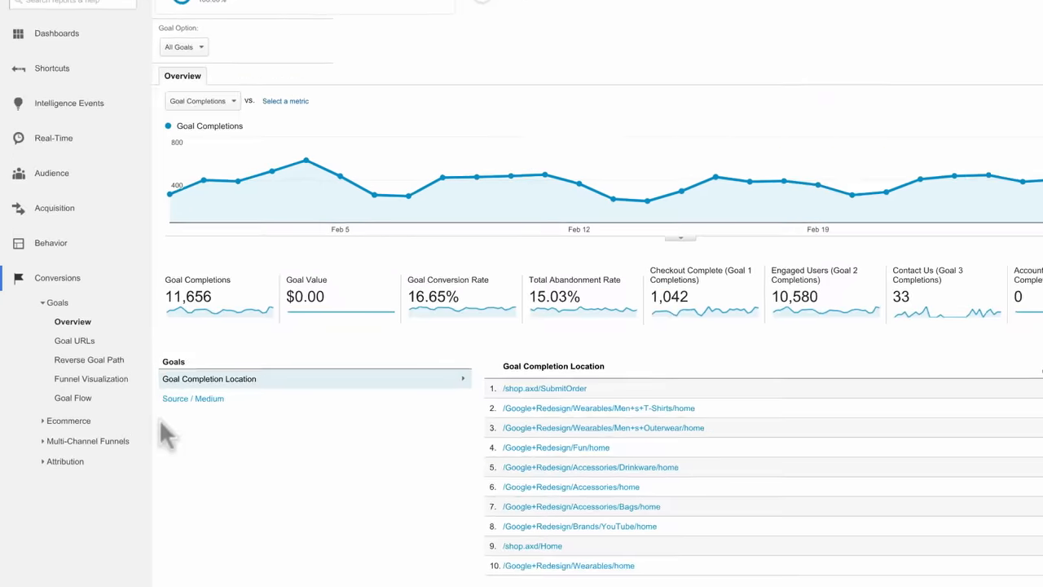